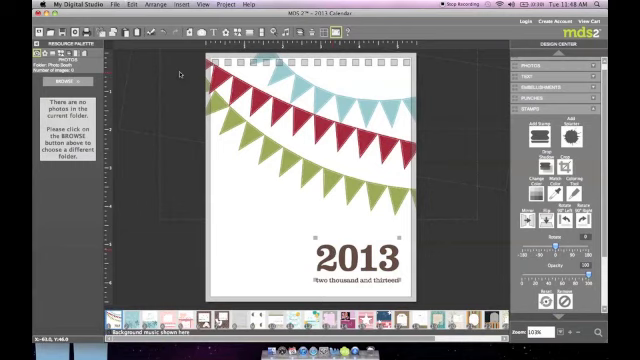
- Replace the old title with a new, larger '2013' text box in Bell MT
{"action": "left_click", "coordinate": [123, 5]}
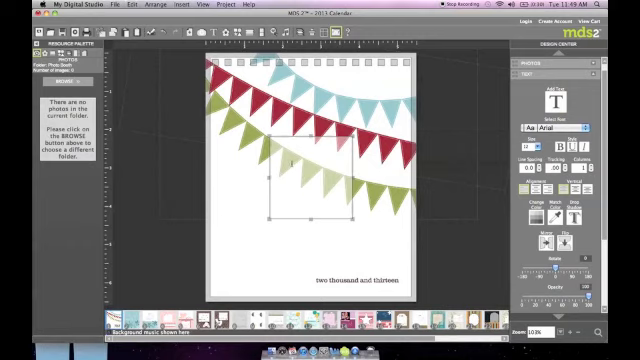
{"action": "type", "text": "2013"}
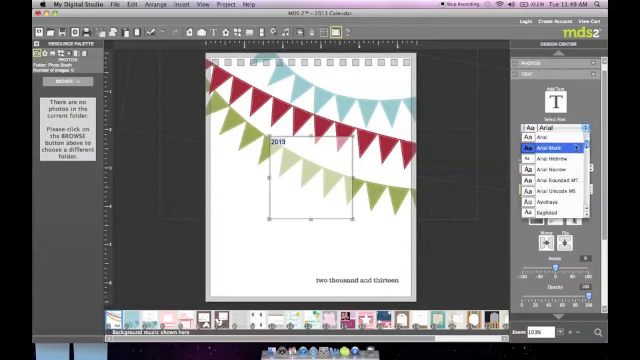
{"action": "scroll", "scroll_direction": "down", "scroll_amount": 3}
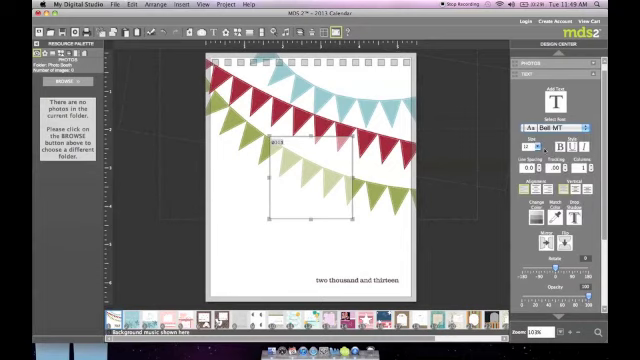
{"action": "type", "text": "2013"}
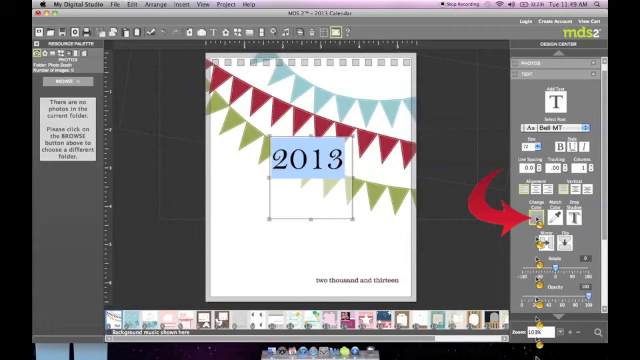
- Open the Choose Color dialog for the selected '2013' text
{"action": "left_click", "coordinate": [536, 222]}
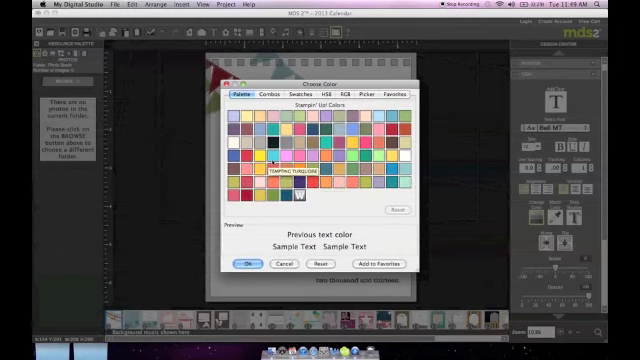
{"action": "mouse_move", "coordinate": [242, 118]}
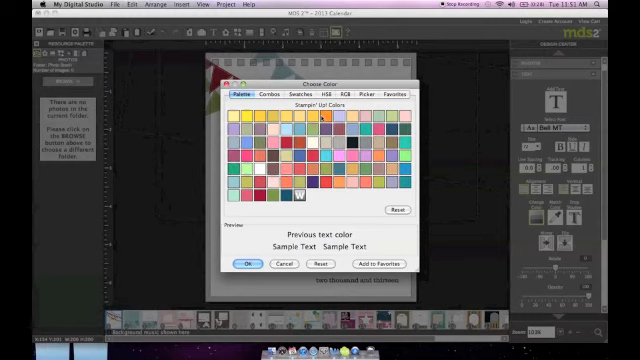
{"action": "mouse_move", "coordinate": [345, 158]}
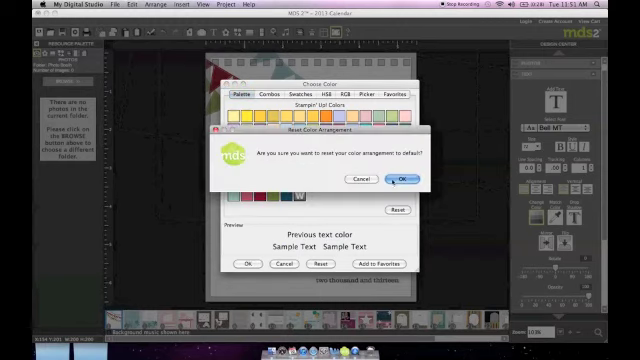
- Confirm resetting the rearranged palette swatches to the default order
{"action": "left_click", "coordinate": [406, 180]}
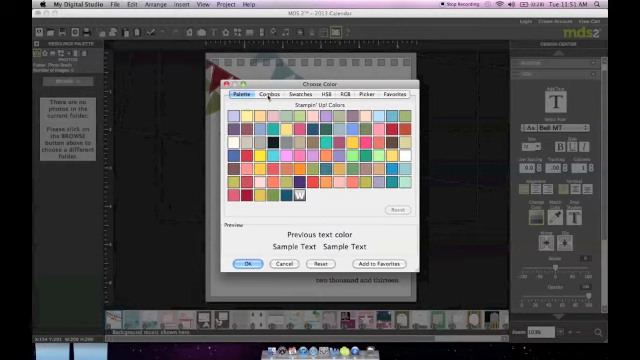
- Browse suggested colour combinations and favourites, generating two random combinations
{"action": "left_click", "coordinate": [281, 96]}
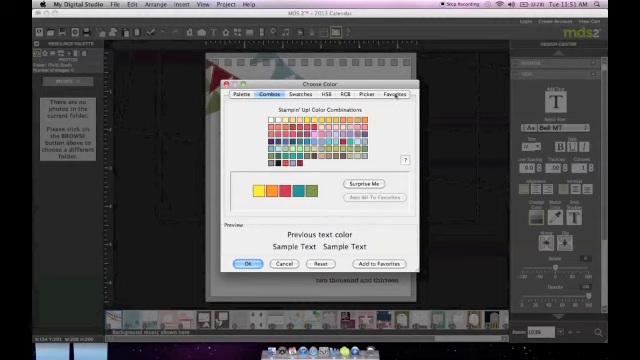
{"action": "left_click", "coordinate": [398, 94]}
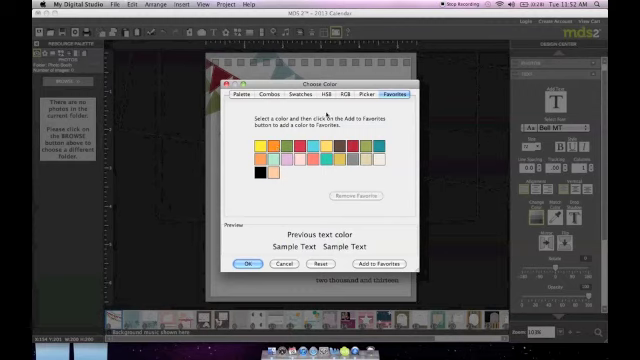
{"action": "left_click", "coordinate": [278, 93]}
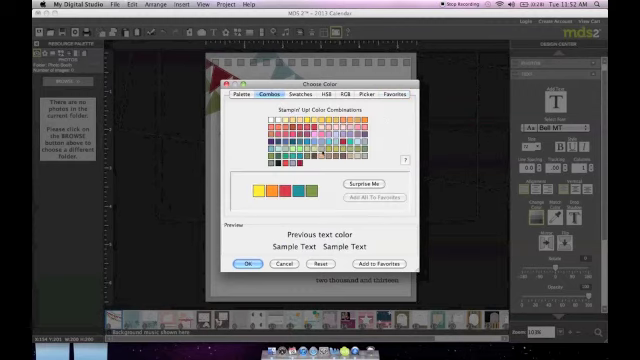
{"action": "mouse_move", "coordinate": [330, 177]}
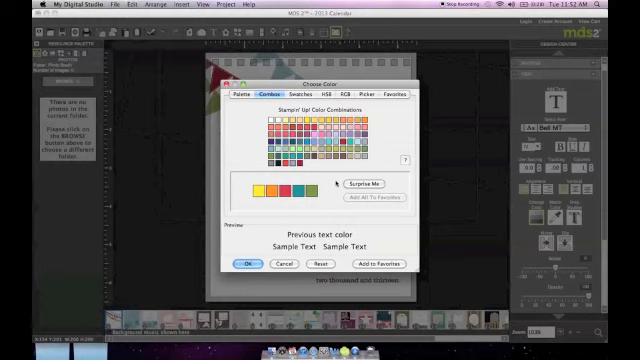
{"action": "left_click", "coordinate": [369, 184]}
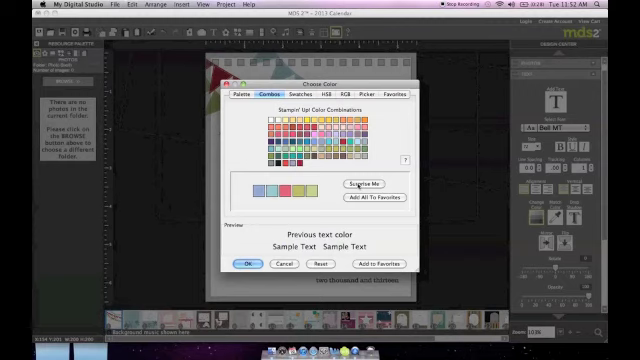
{"action": "left_click", "coordinate": [302, 91]}
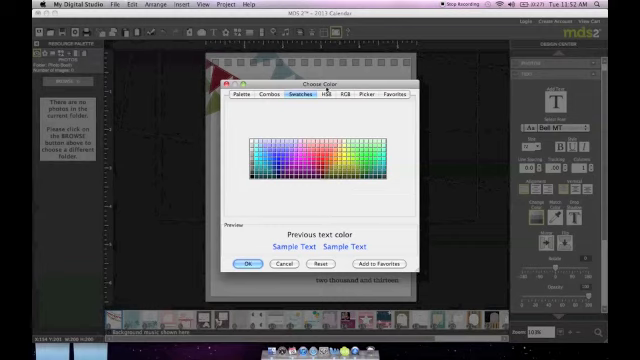
- Pick a dark red in the HSB controls, then switch to the page Picker
{"action": "left_click", "coordinate": [329, 95]}
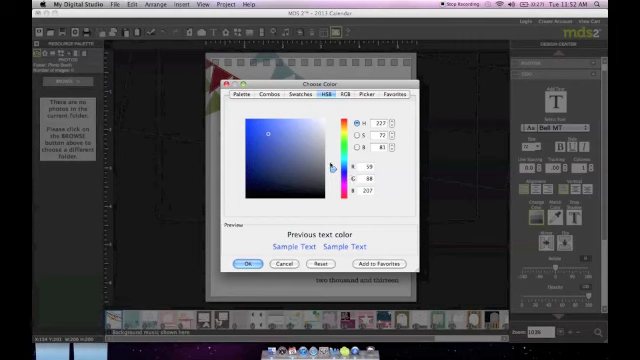
{"action": "left_click", "coordinate": [245, 96]}
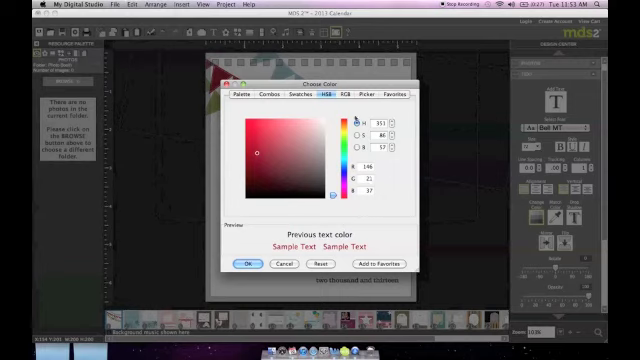
{"action": "left_click", "coordinate": [357, 94]}
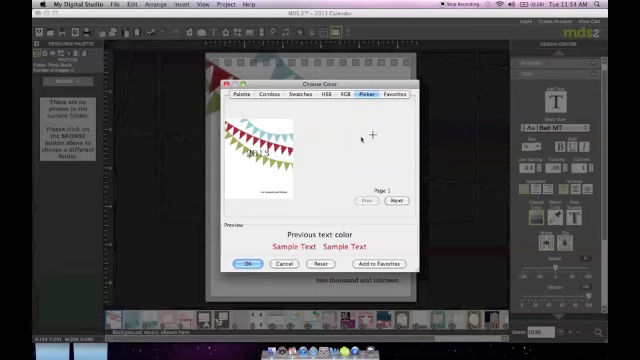
- After viewing the Stampin' Up palette, sample a dark colour from the page preview
{"action": "left_click", "coordinate": [373, 138]}
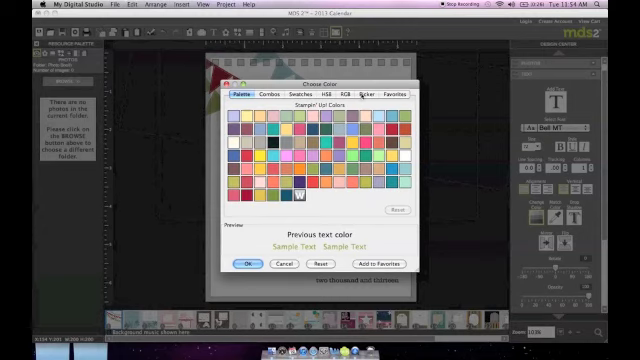
{"action": "left_click", "coordinate": [360, 96]}
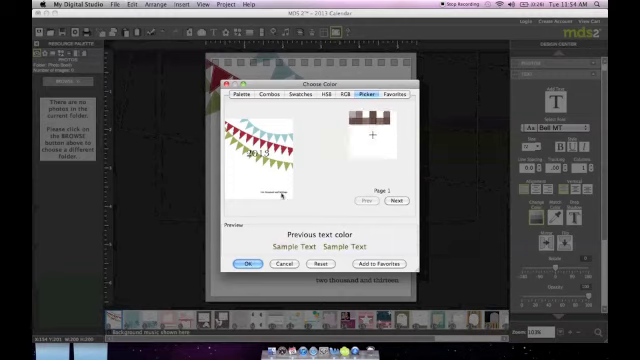
{"action": "left_click", "coordinate": [243, 264]}
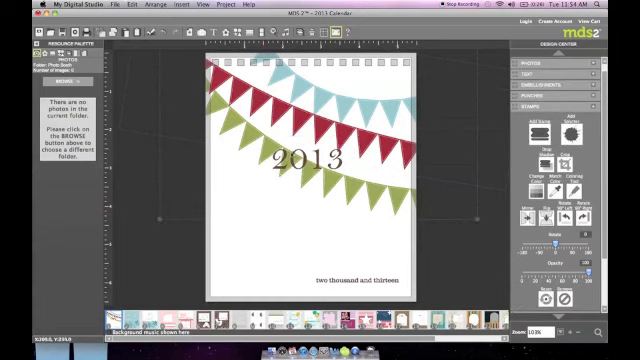
- Select the '2013' title and enter 3 in its text size field
{"action": "left_click", "coordinate": [311, 161]}
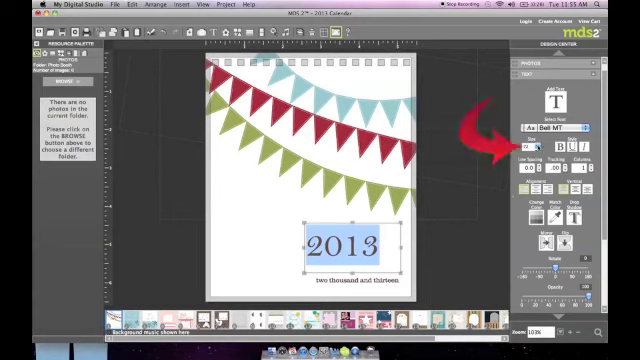
{"action": "left_click", "coordinate": [540, 149]}
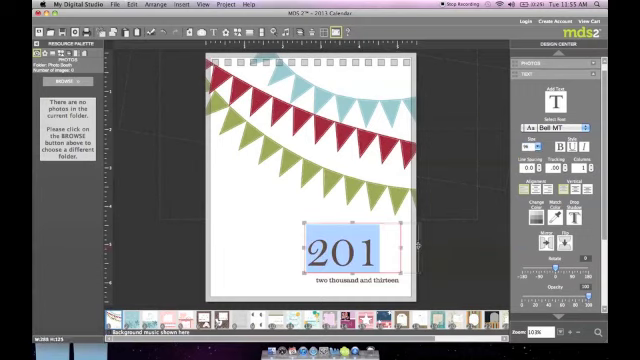
{"action": "type", "text": "3"}
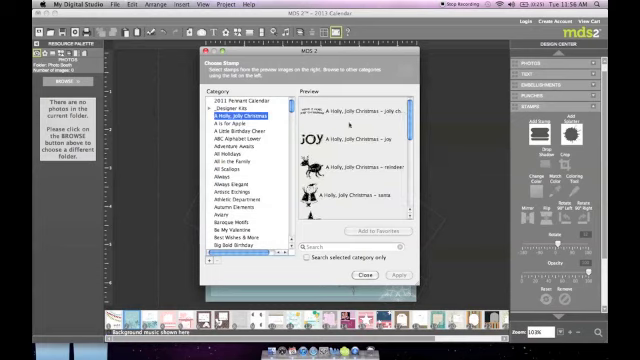
- Search the stamp chooser for 'Snowflake' and scroll through the Snowflake Soiree results
{"action": "scroll", "scroll_direction": "down", "scroll_amount": 3}
{"action": "type", "text": "leaf"}
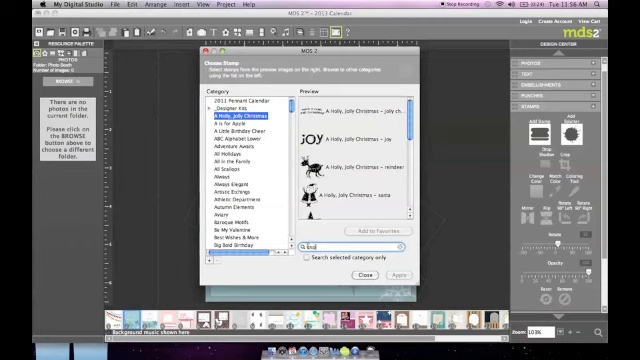
{"action": "type", "text": "Snowflake"}
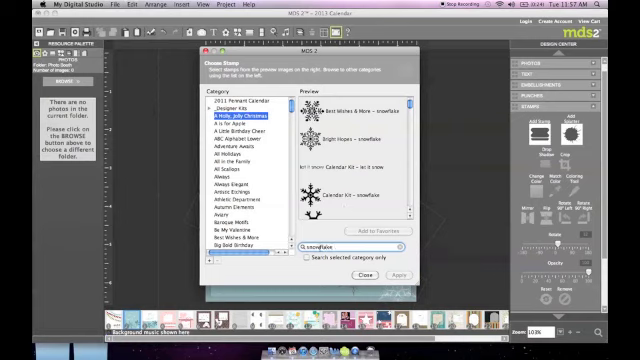
{"action": "scroll", "scroll_direction": "down", "scroll_amount": 3}
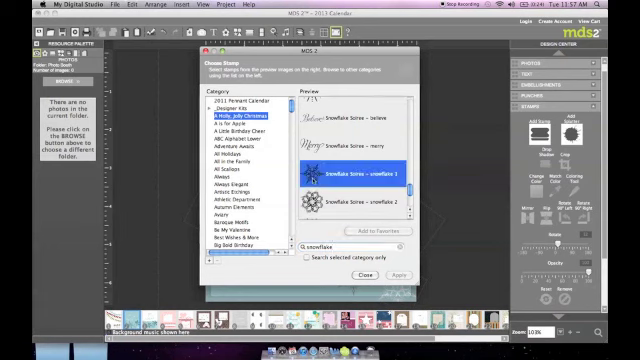
- Place the chosen snowflake stamp on the page and right-click it for actions
{"action": "left_click", "coordinate": [368, 173]}
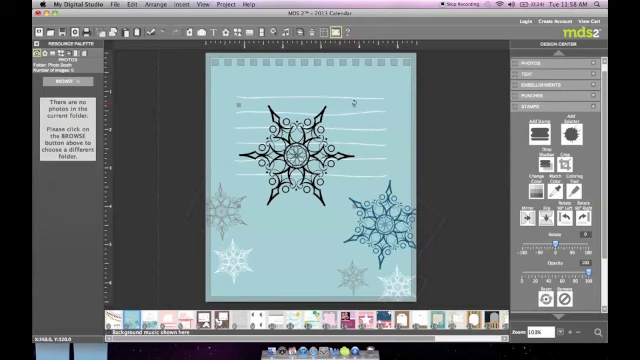
{"action": "right_click", "coordinate": [300, 155]}
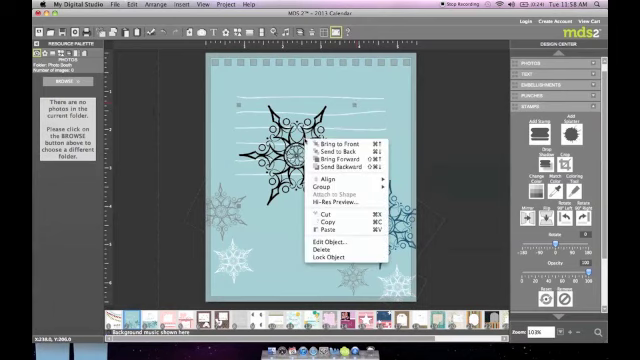
{"action": "mouse_move", "coordinate": [330, 268]}
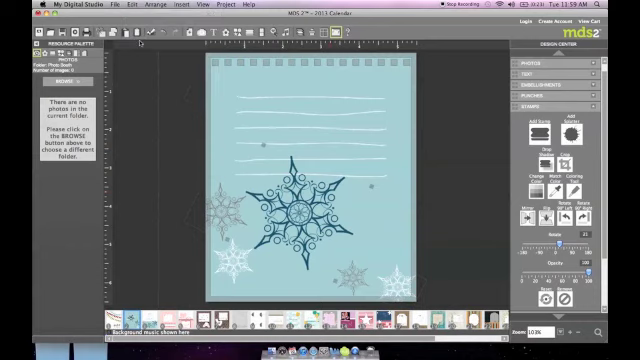
- Copy and paste the dark blue snowflake from the Edit menu
{"action": "left_click", "coordinate": [127, 5]}
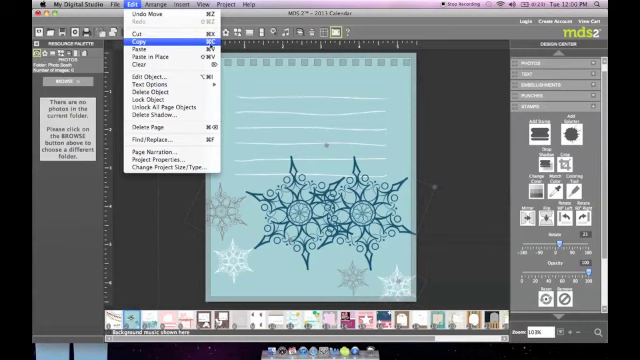
{"action": "mouse_move", "coordinate": [150, 47]}
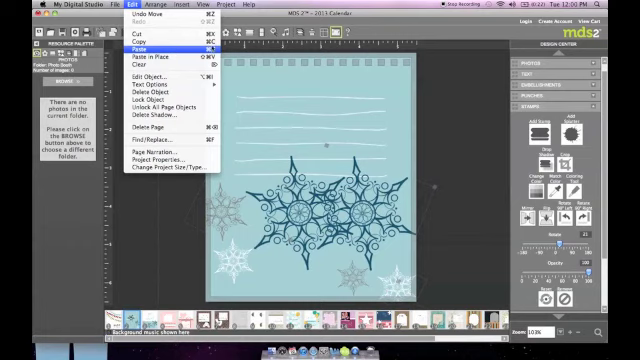
{"action": "mouse_move", "coordinate": [145, 36]}
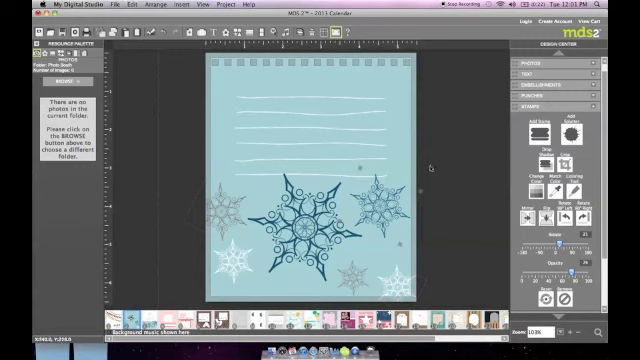
- Deselect the smaller, fainter copy by clicking the blue page background
{"action": "left_click", "coordinate": [529, 67]}
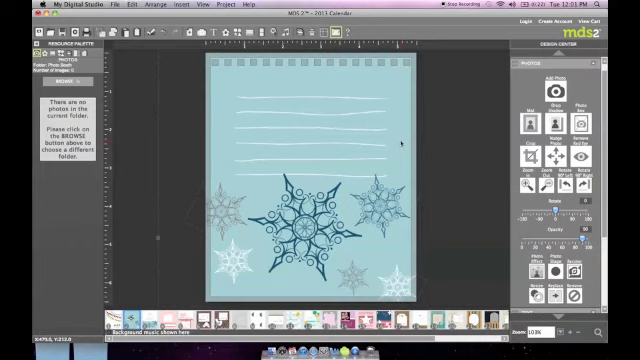
{"action": "mouse_move", "coordinate": [400, 143]}
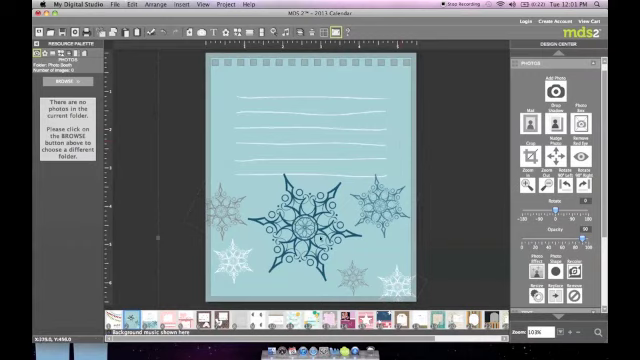
{"action": "mouse_move", "coordinate": [382, 261]}
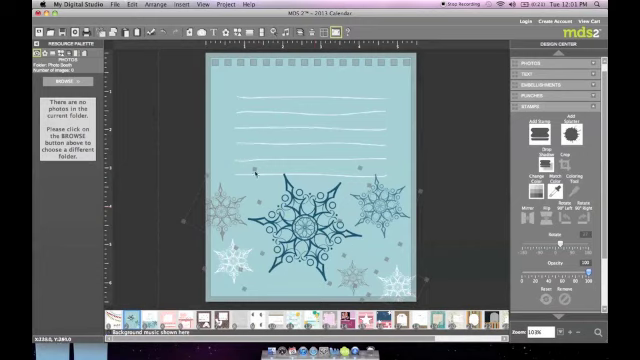
- Right-click the selected snowflakes to bring up their grouping and layering actions
{"action": "right_click", "coordinate": [300, 200]}
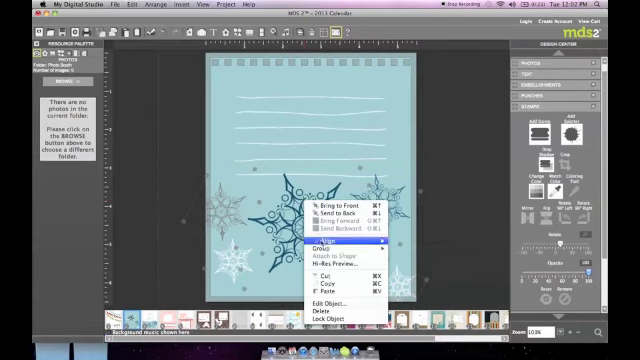
{"action": "mouse_move", "coordinate": [320, 245]}
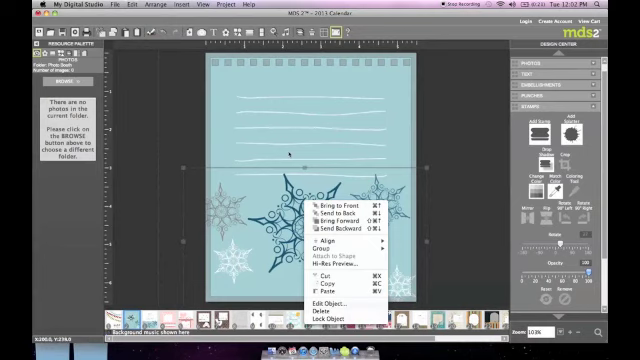
{"action": "mouse_move", "coordinate": [441, 136]}
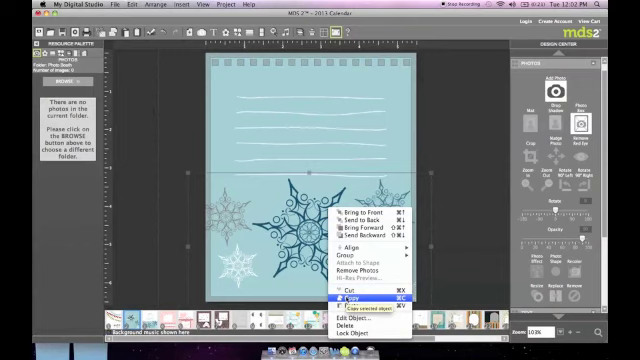
- Copy the grouped snowflakes and dismiss the remaining options menu
{"action": "left_click", "coordinate": [125, 5]}
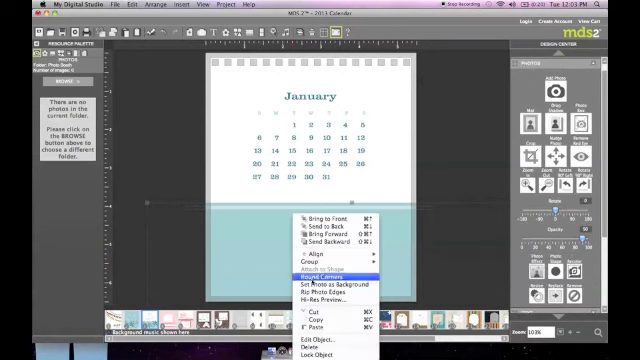
{"action": "left_click", "coordinate": [321, 272]}
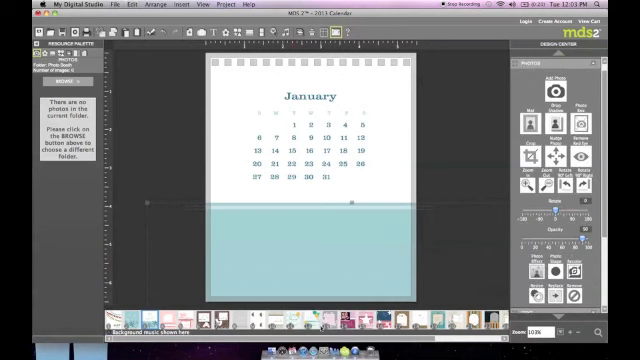